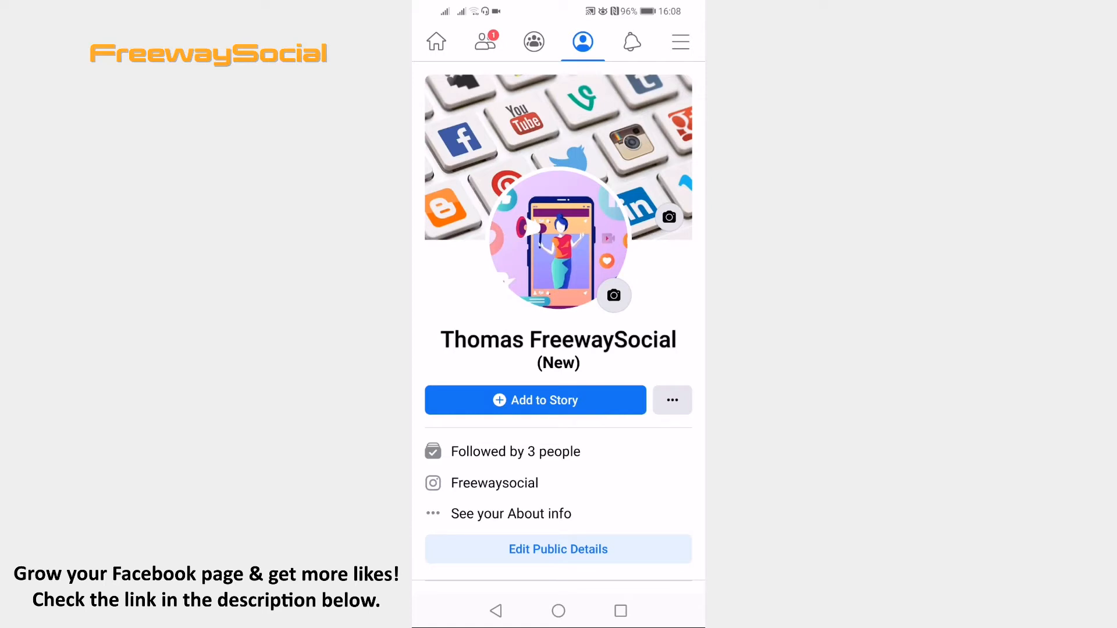
# Go from the profile page through the menu to the account Settings overview.
pyautogui.click(679, 42)
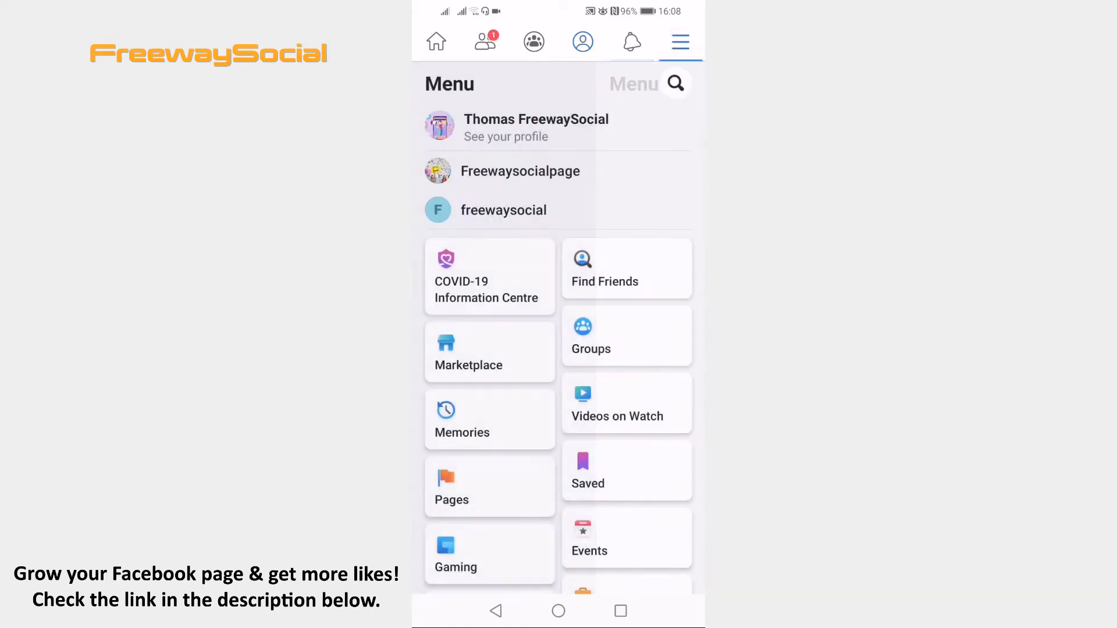
pyautogui.scroll(-3)
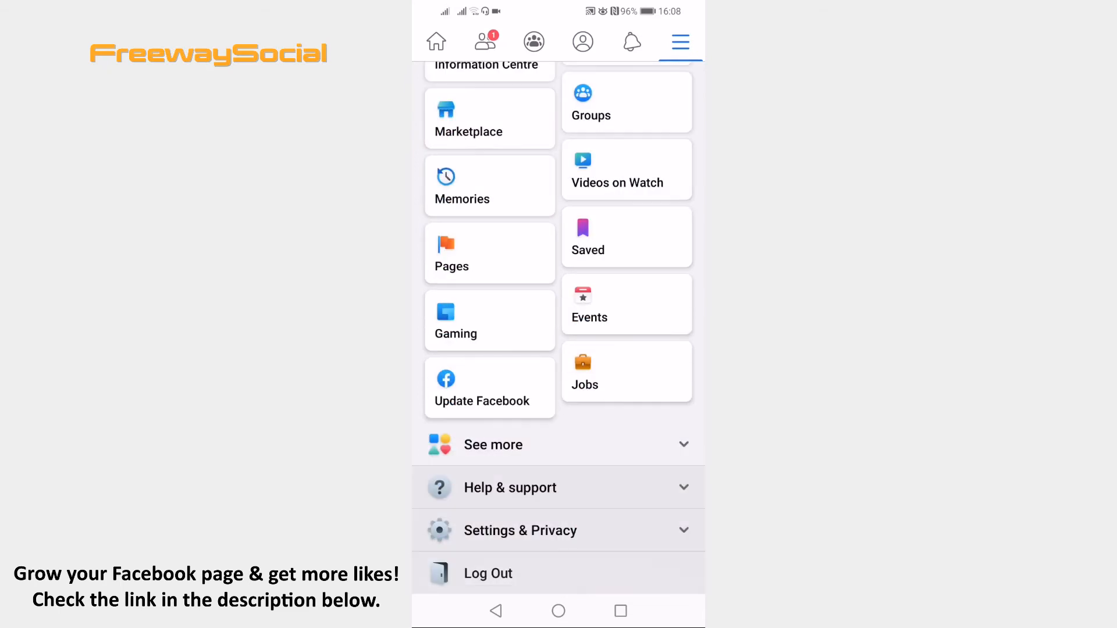
pyautogui.click(521, 531)
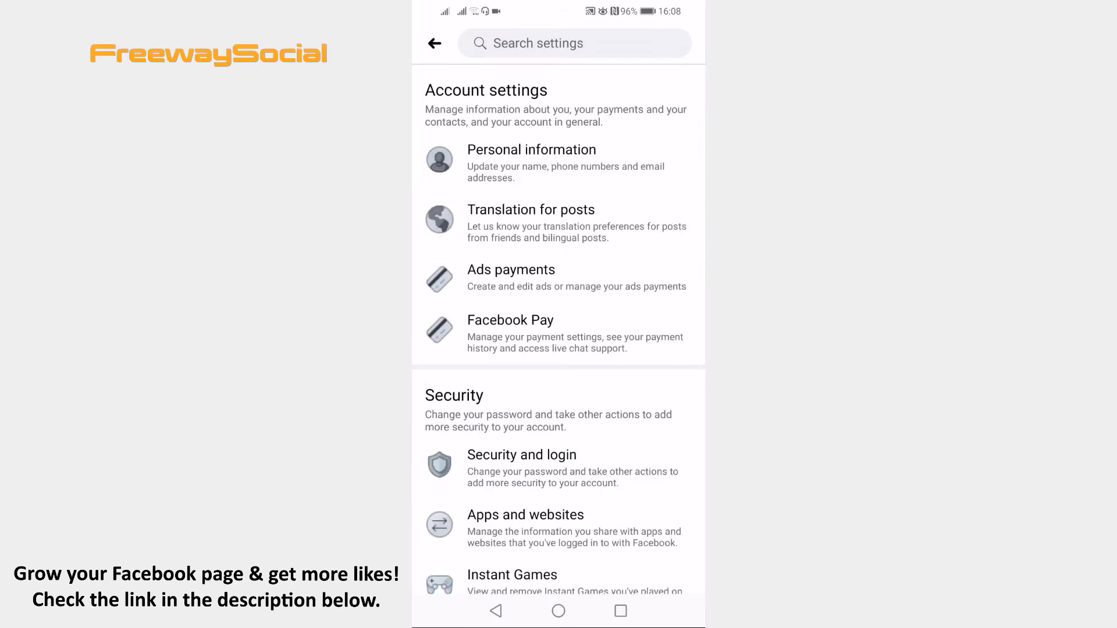
# Scroll the settings overview down toward the Security section.
pyautogui.scroll(-3)
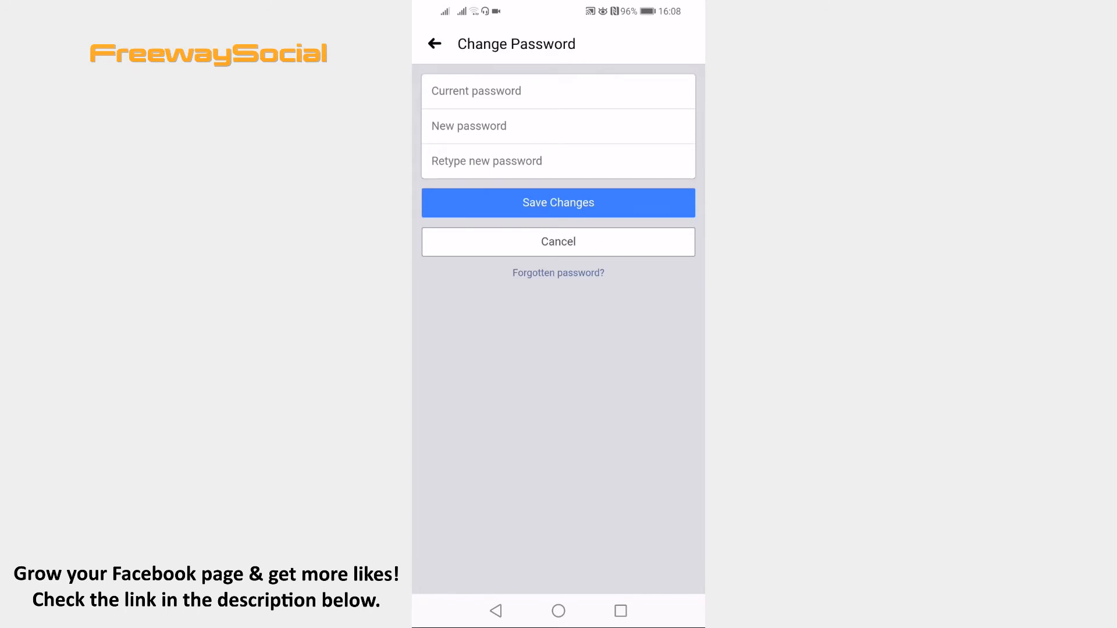
# Choose Forgotten password? and have the six-digit login code sent via email.
pyautogui.click(559, 272)
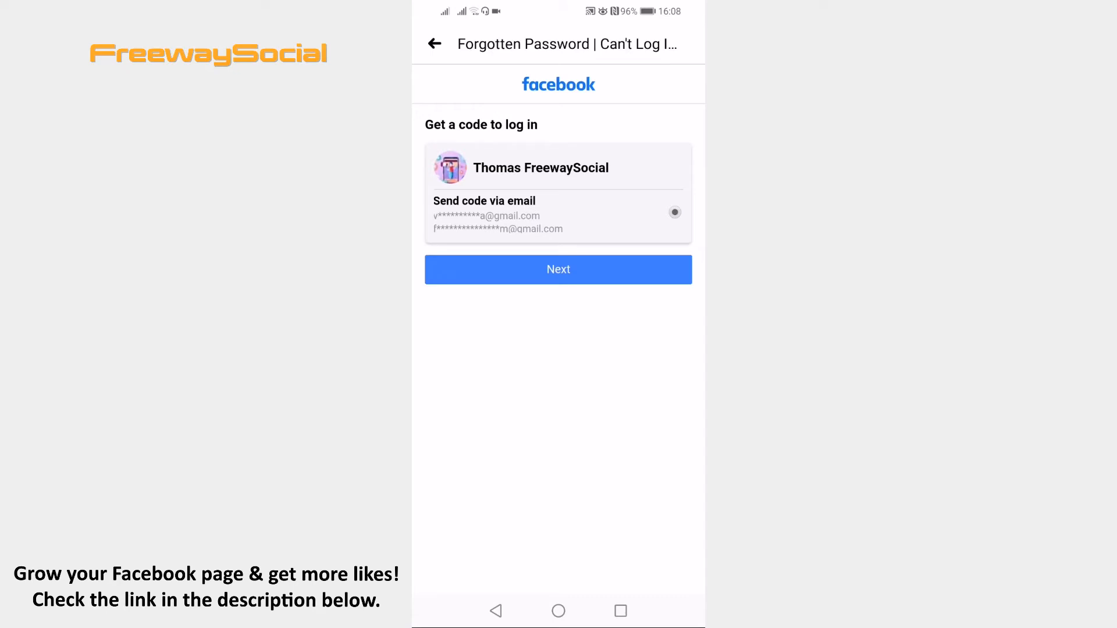
pyautogui.click(559, 270)
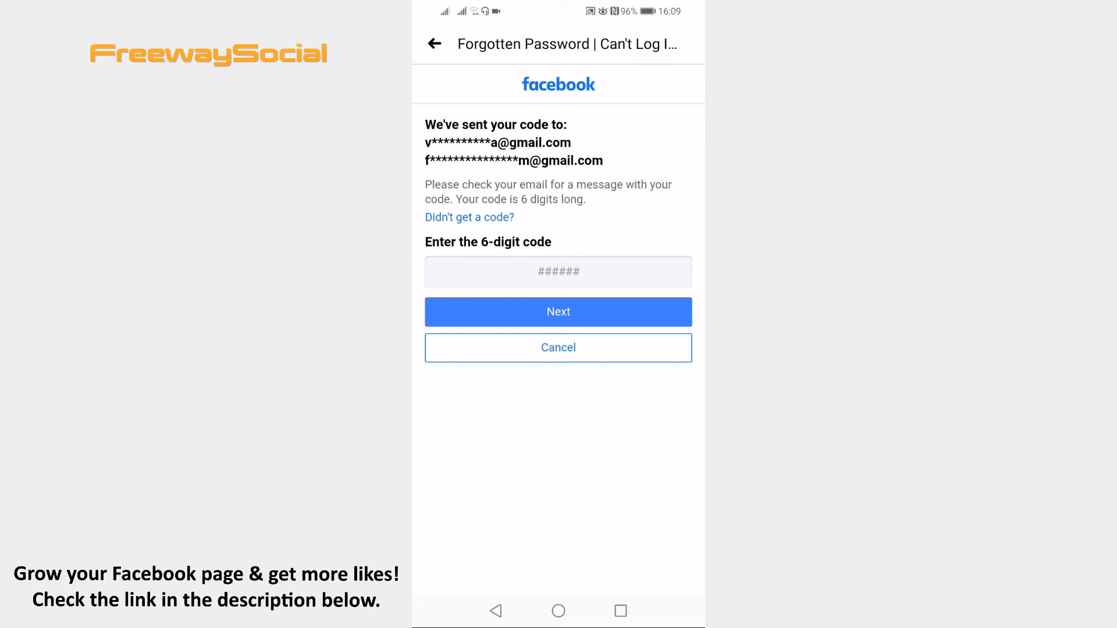
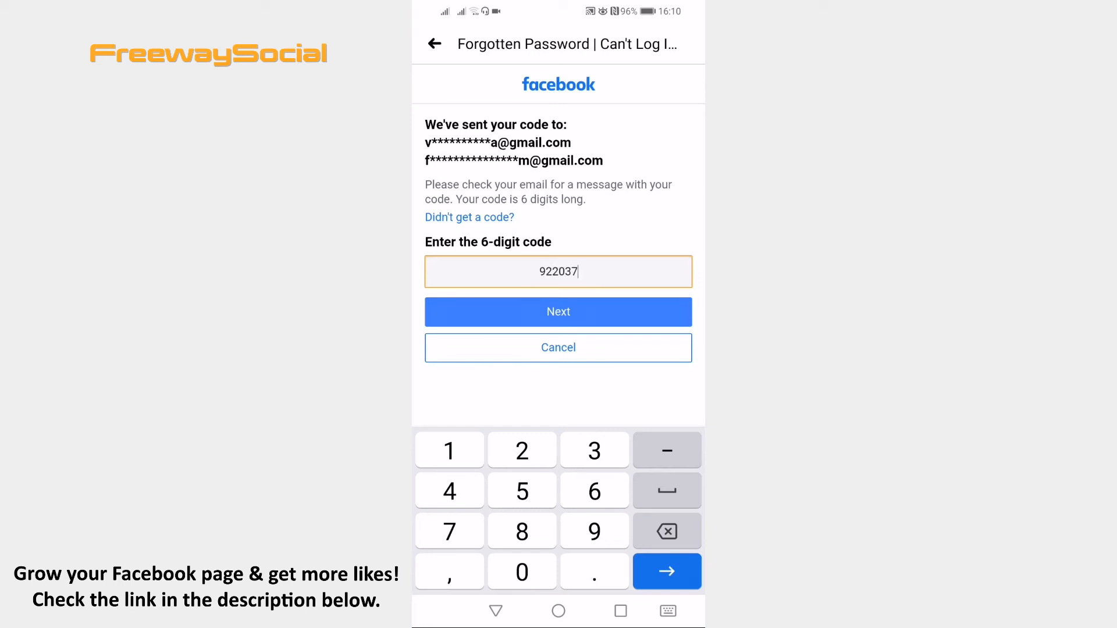
pyautogui.click(559, 312)
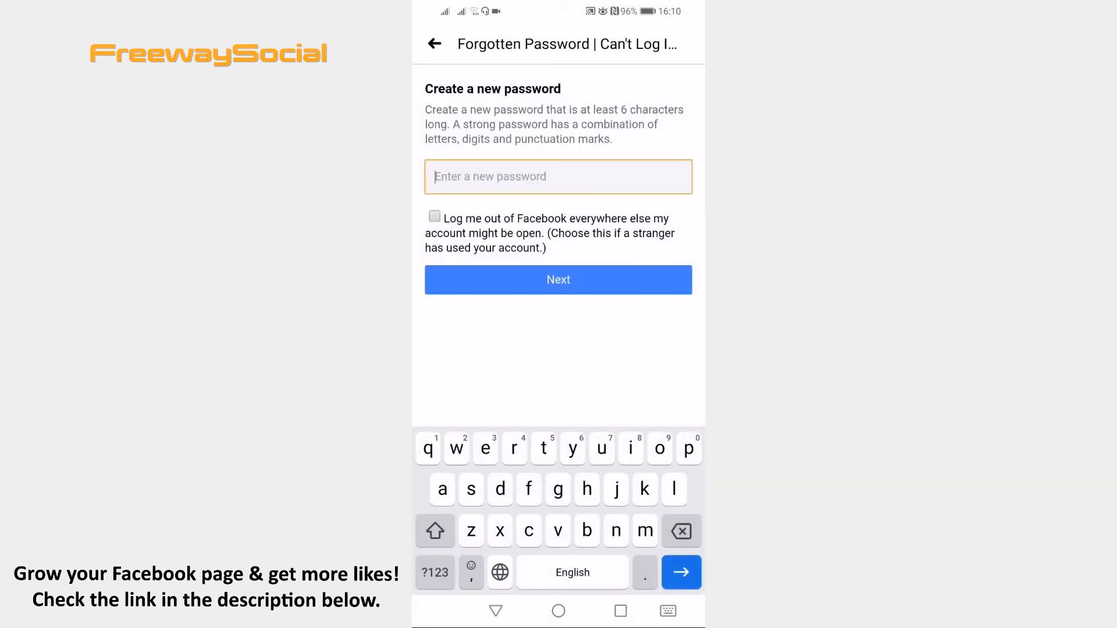